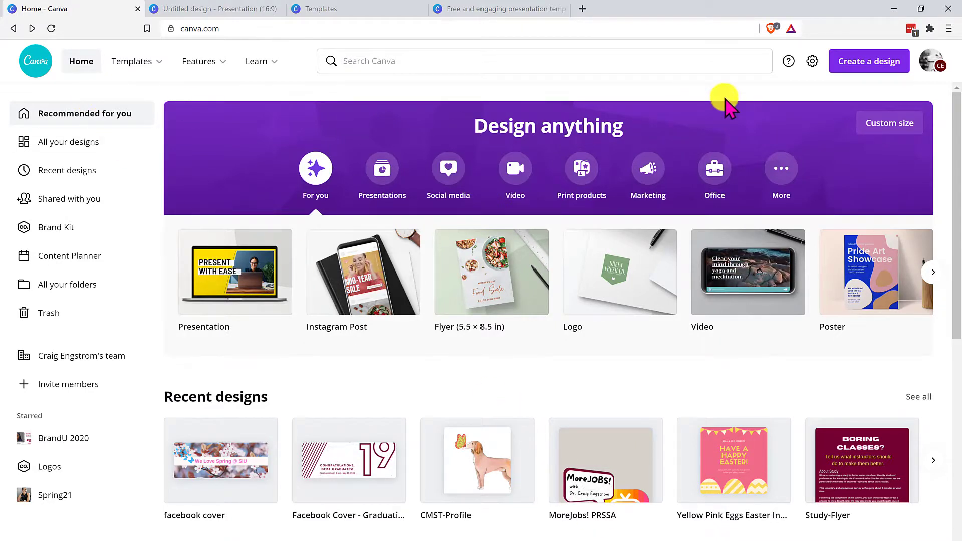
Switch to the untitled 16:9 presentation design and scan its template categories panel
click(869, 61)
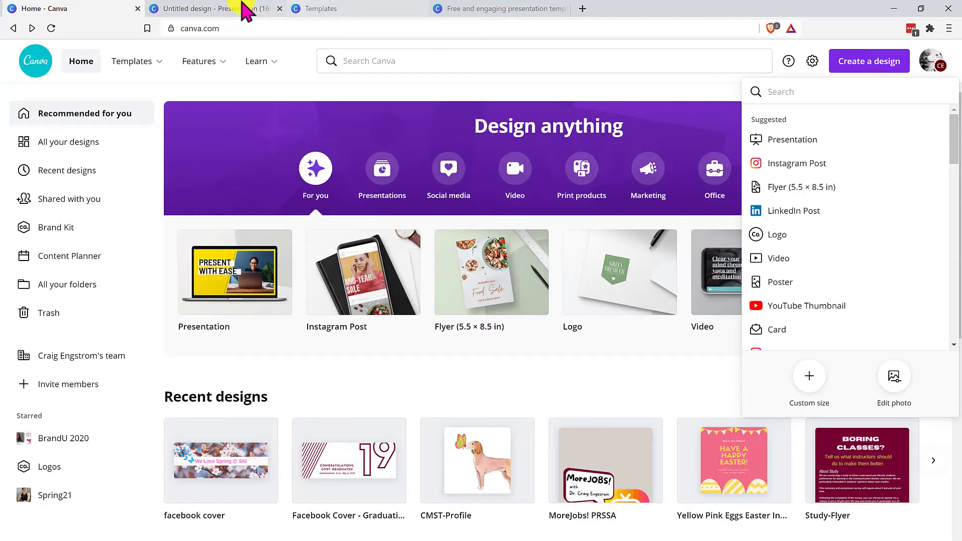
click(214, 8)
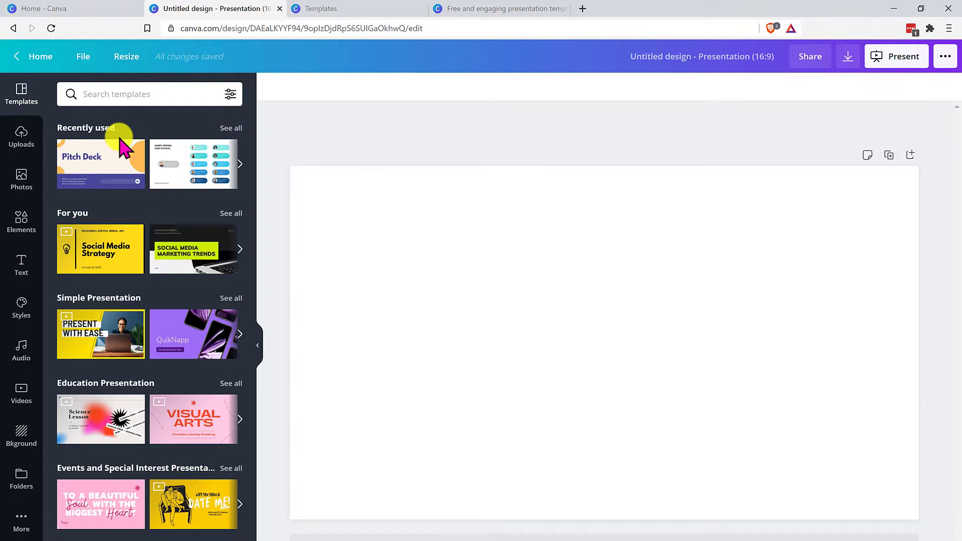
scroll(down, 3)
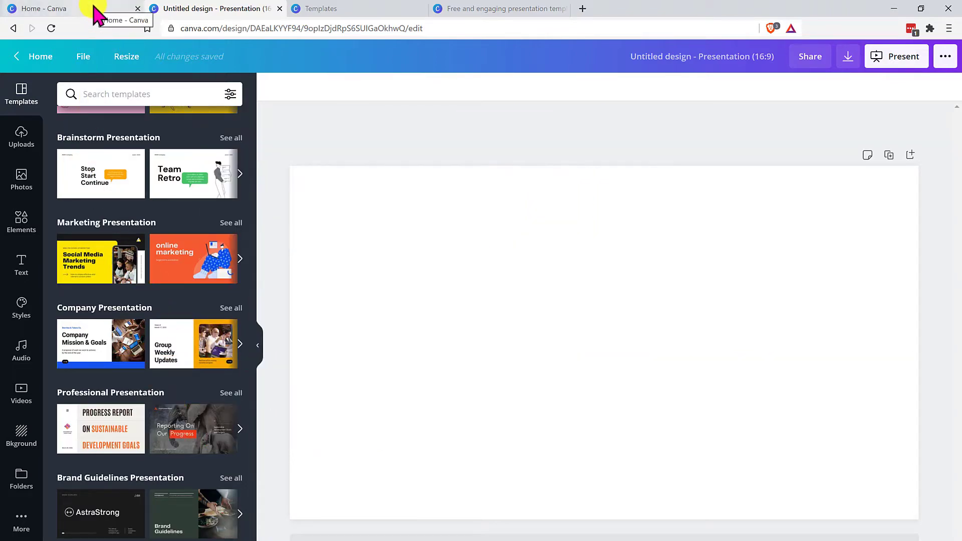
Go from the Canva home page to the Discover Templates page
click(50, 8)
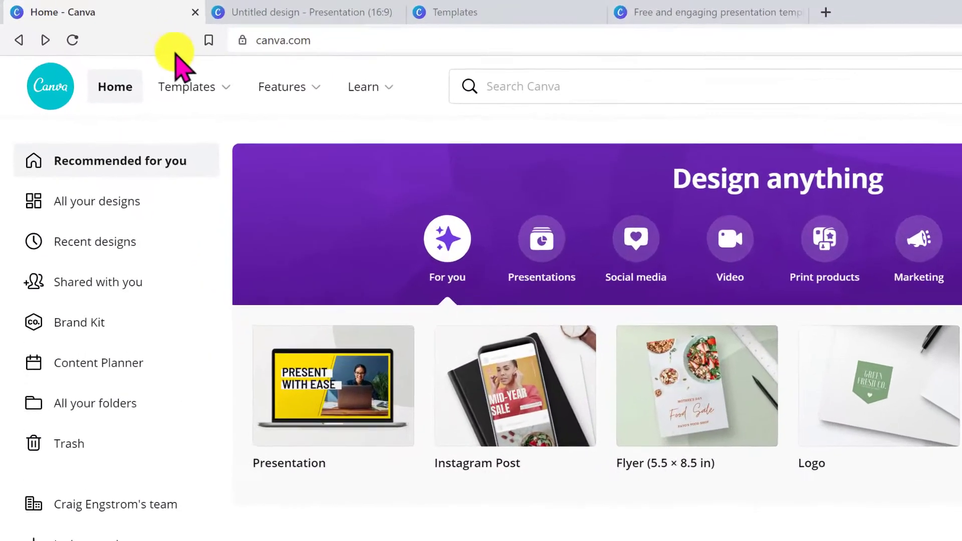
click(186, 86)
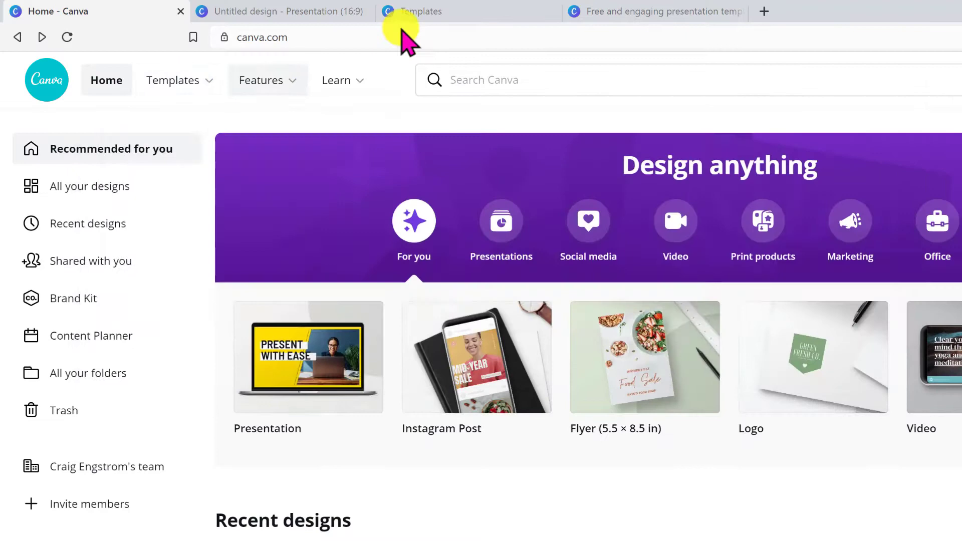
click(421, 11)
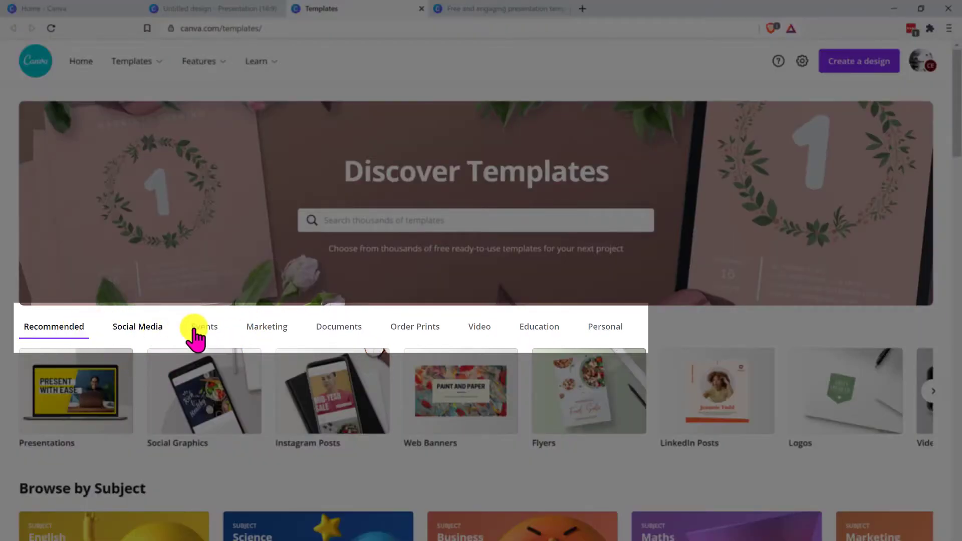
Scroll through the Discover Templates categories and collections, then back toward the top
scroll(down, 3)
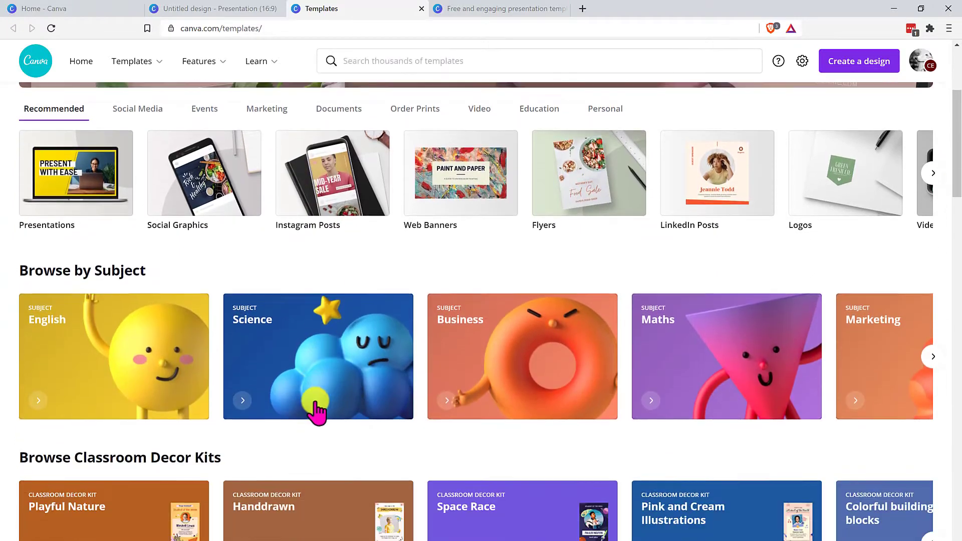
scroll(down, 3)
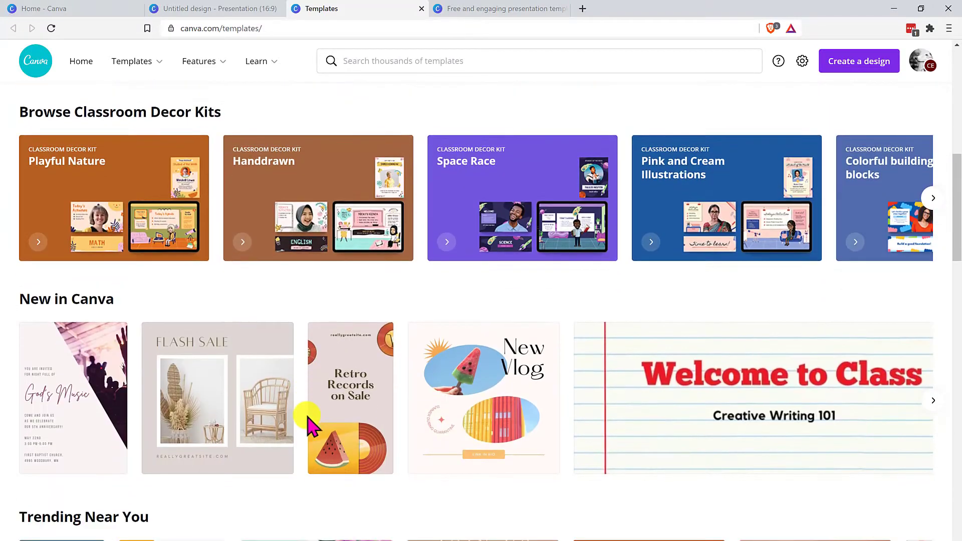
scroll(down, 3)
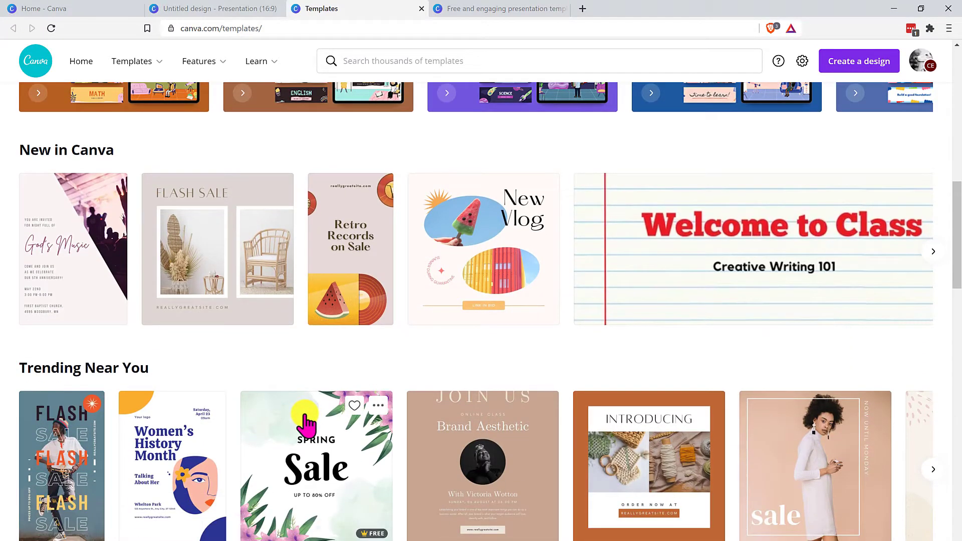
scroll(down, 3)
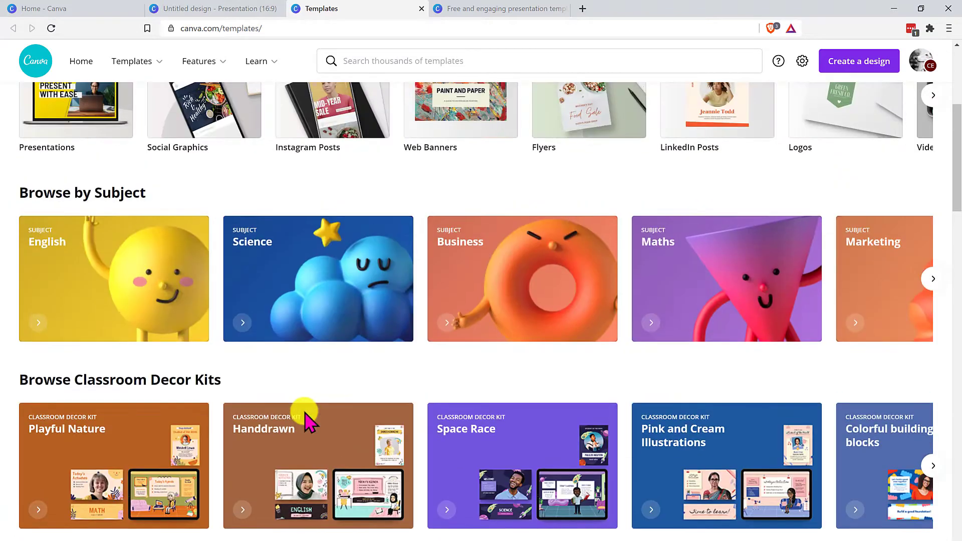
scroll(up, 3)
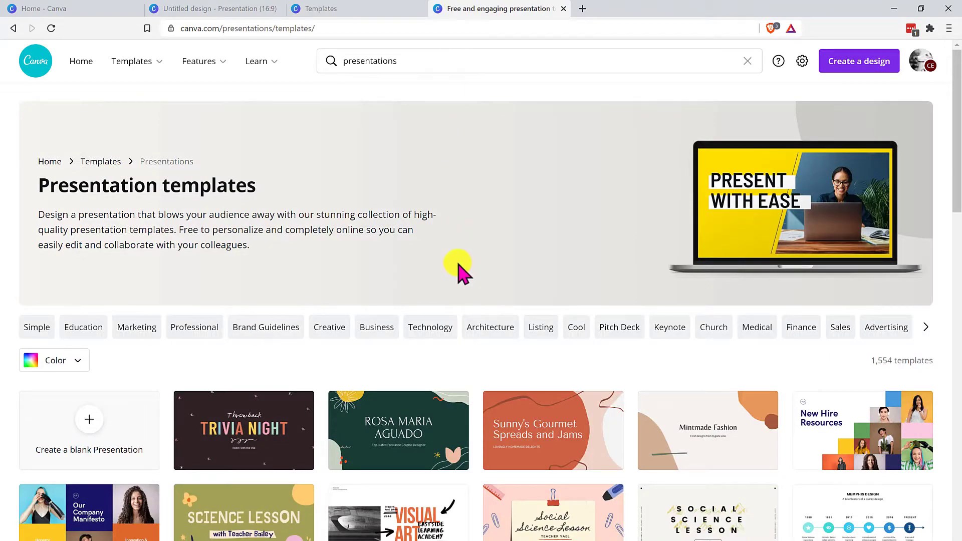
Scroll down the Presentation templates gallery to see more designs
scroll(down, 3)
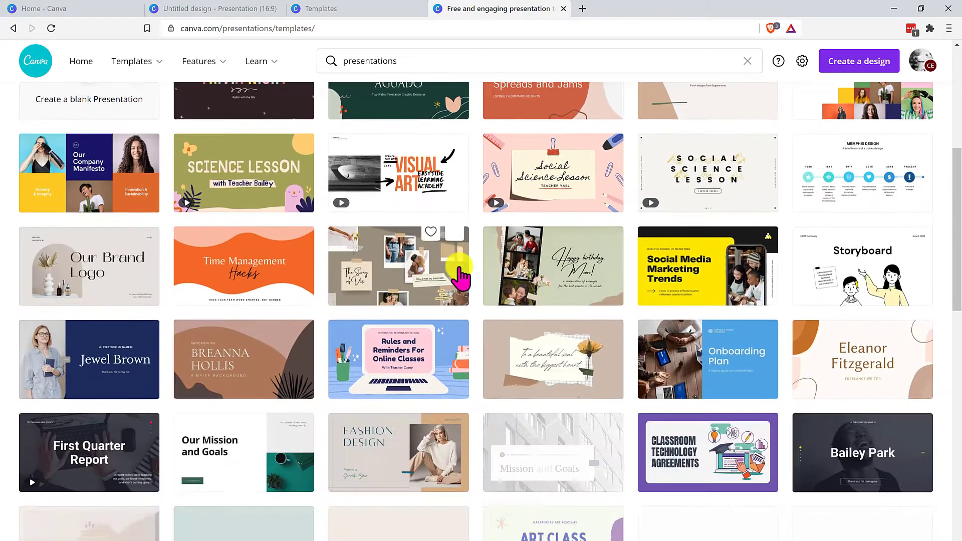
scroll(down, 3)
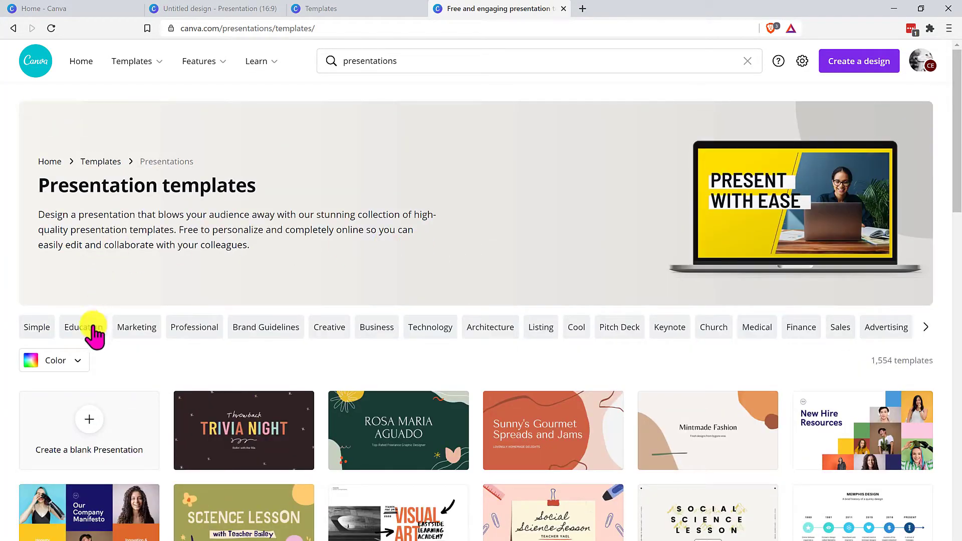
mouse_move(419, 358)
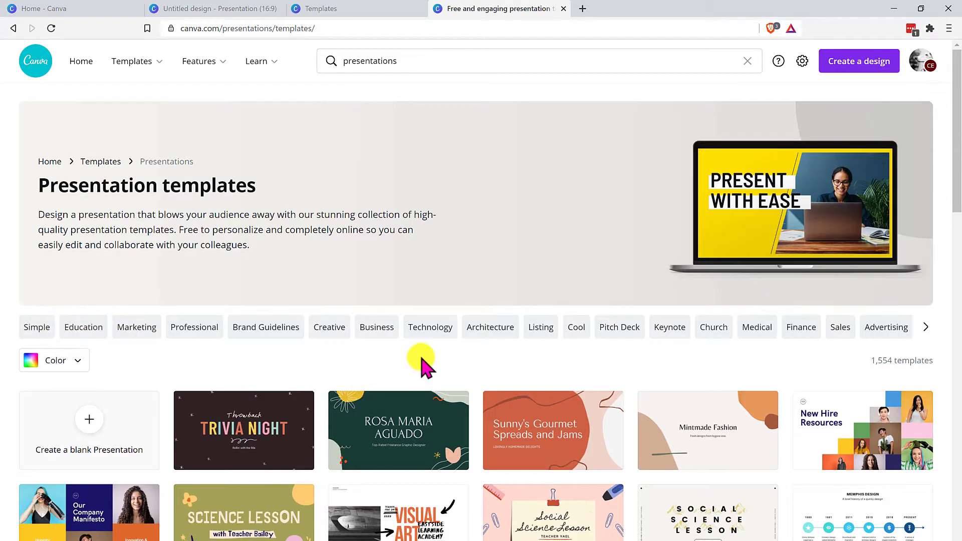
Filter presentation templates to the Business category and browse its 88 designs
click(377, 327)
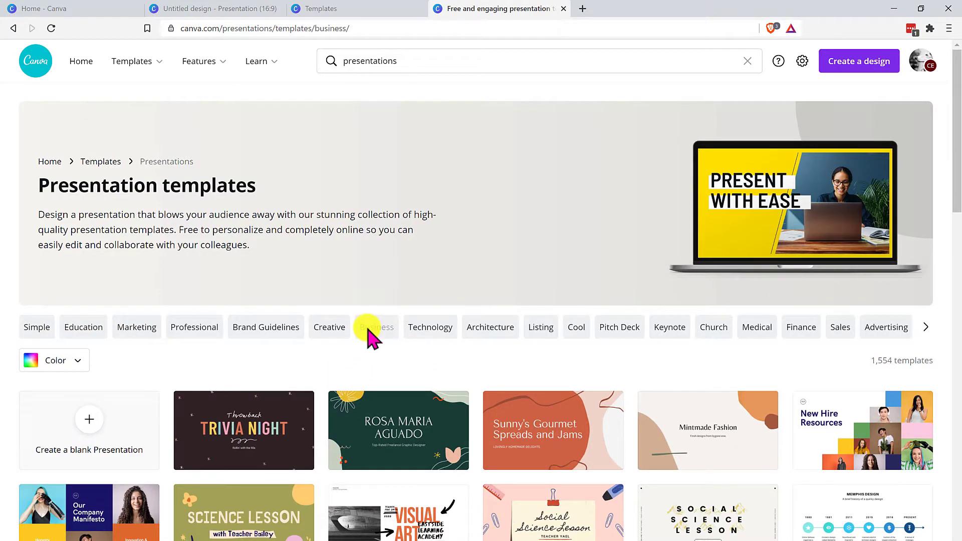
click(376, 326)
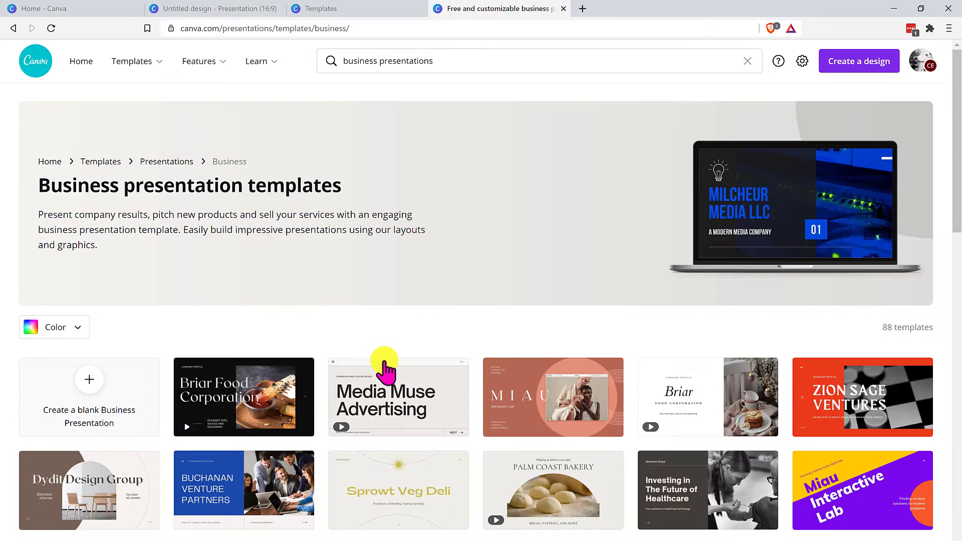
scroll(down, 3)
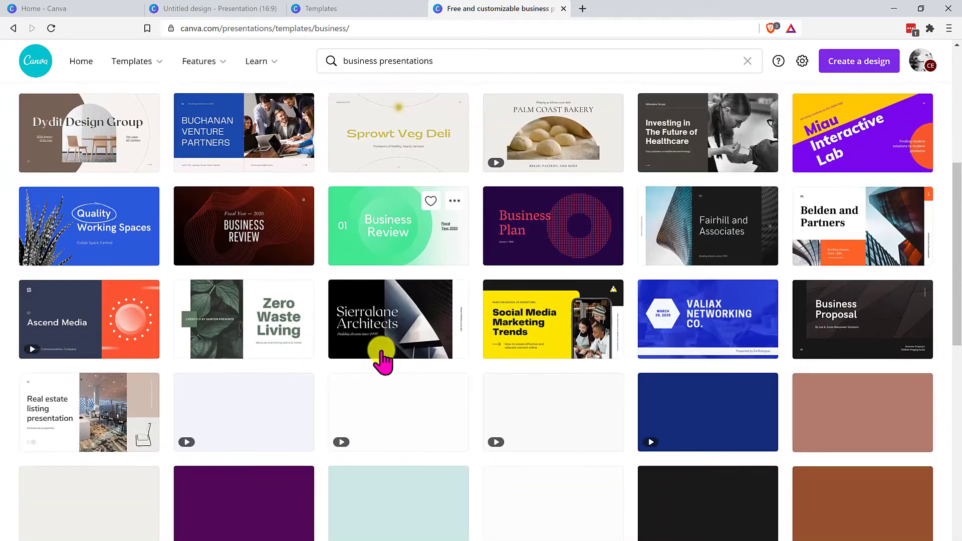
scroll(down, 3)
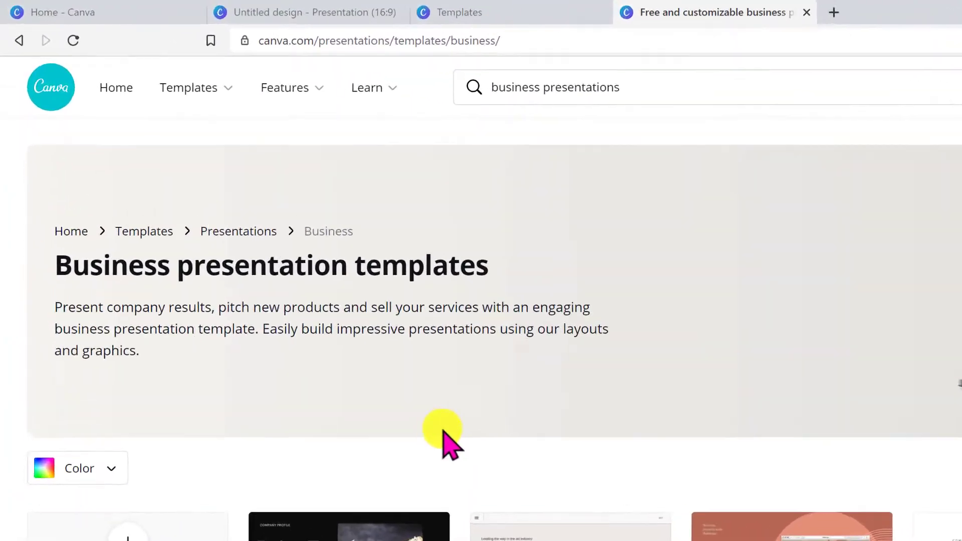
Return to the untitled presentation design and scroll to further template categories
click(285, 87)
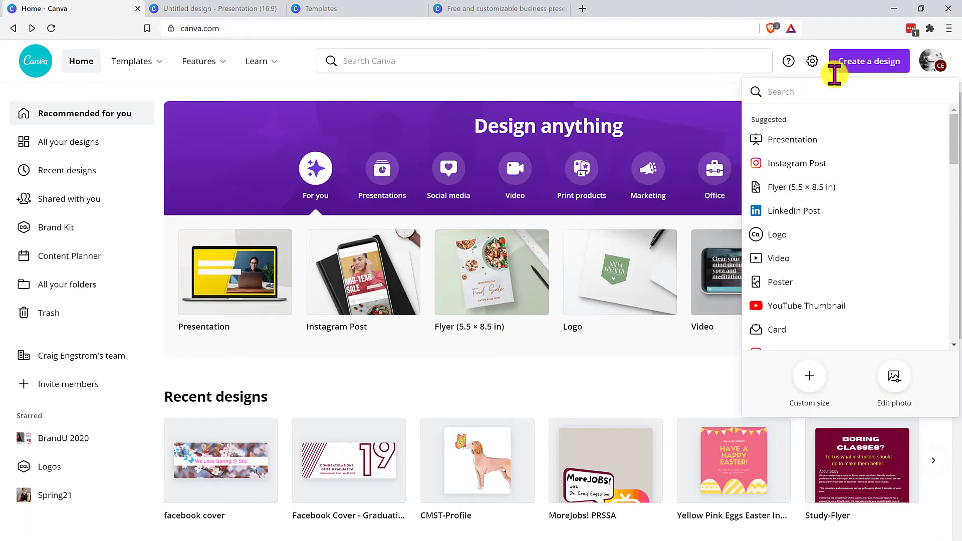
click(221, 9)
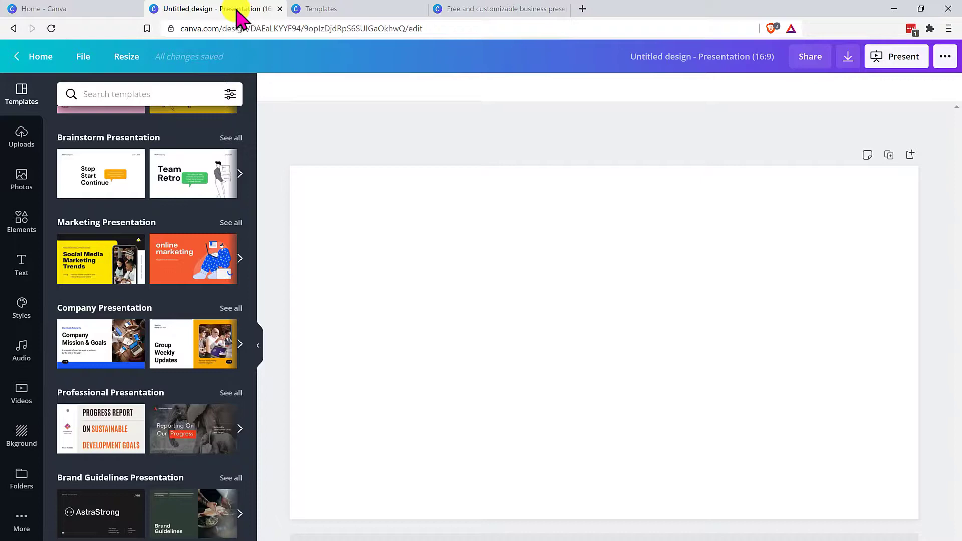
scroll(down, 3)
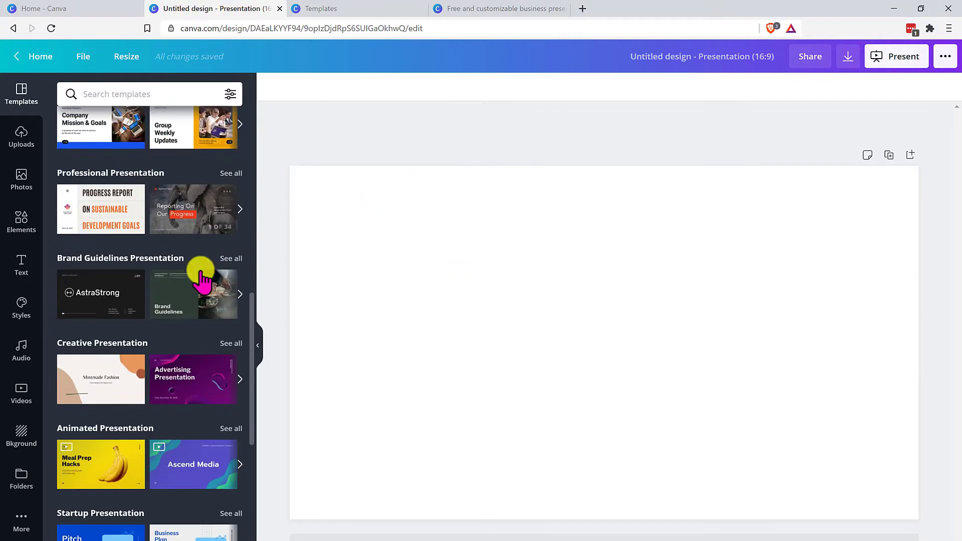